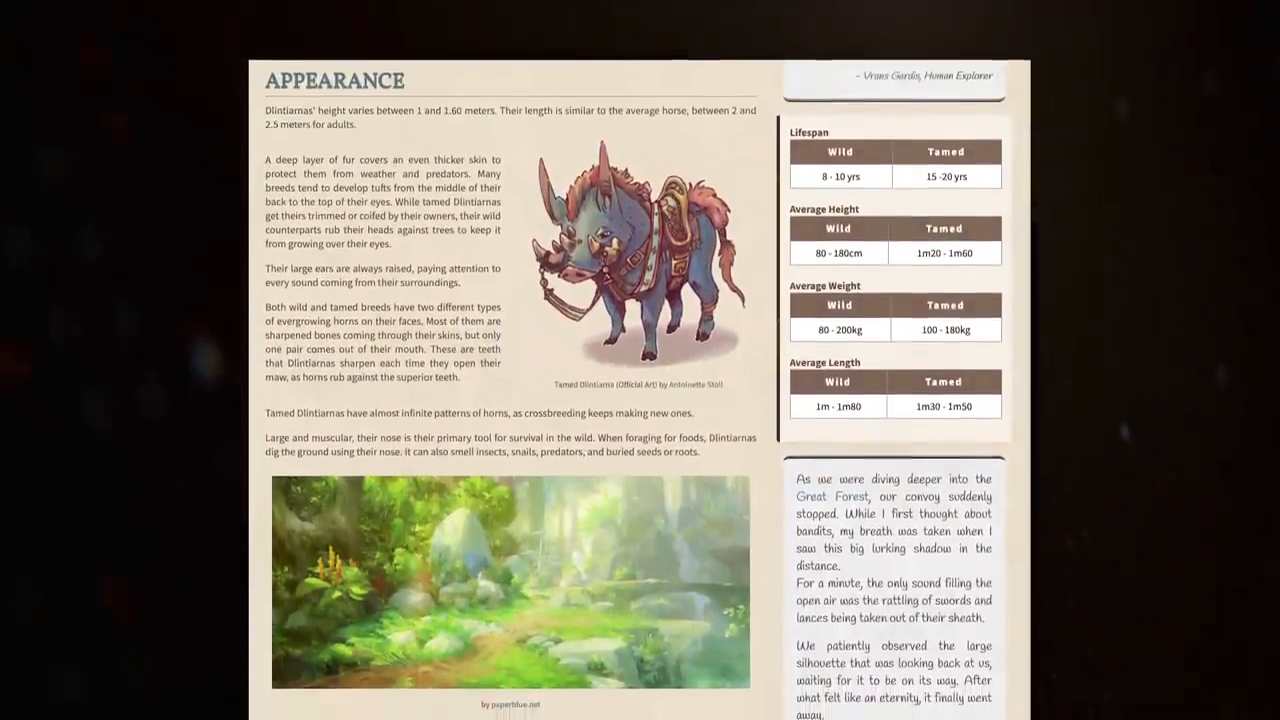
- Scroll the new-marker form for Yuri 5 Base with the Star, Flat White icon and tooltip
scroll("down", 3)
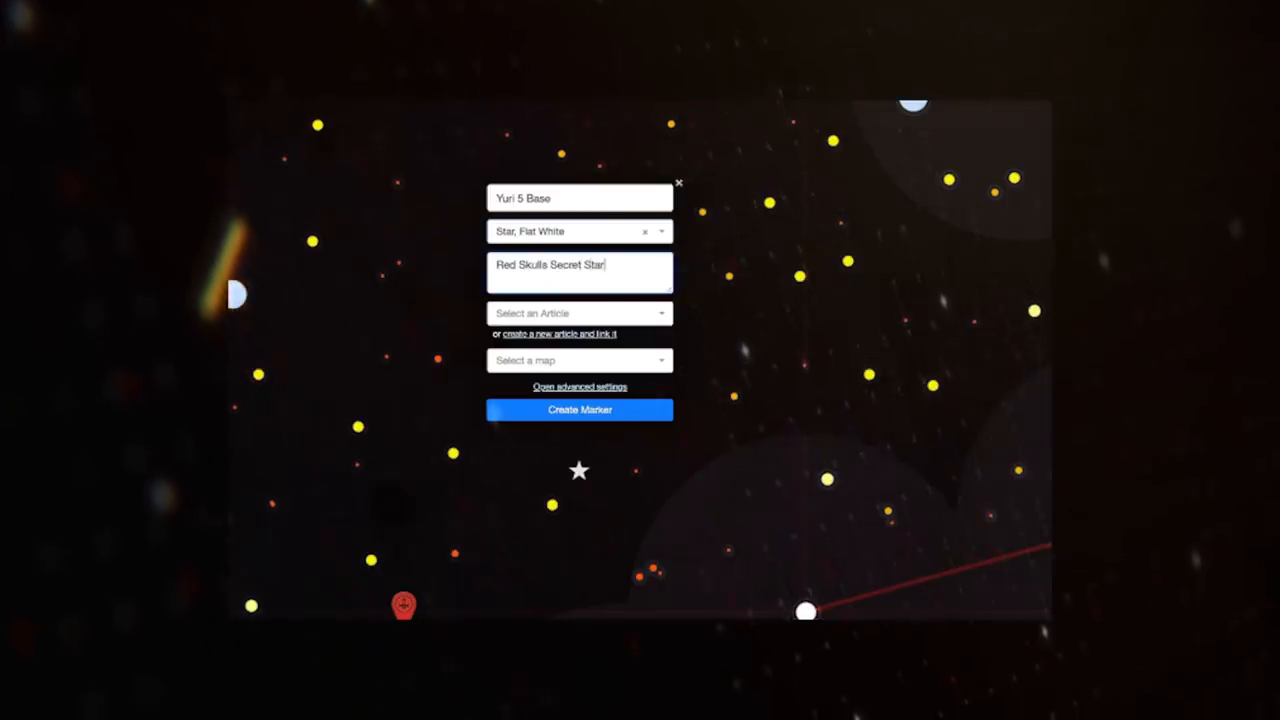
- Go to the Timelines feature page for the timeline maker and fantasy calendar generator
left_click(580, 410)
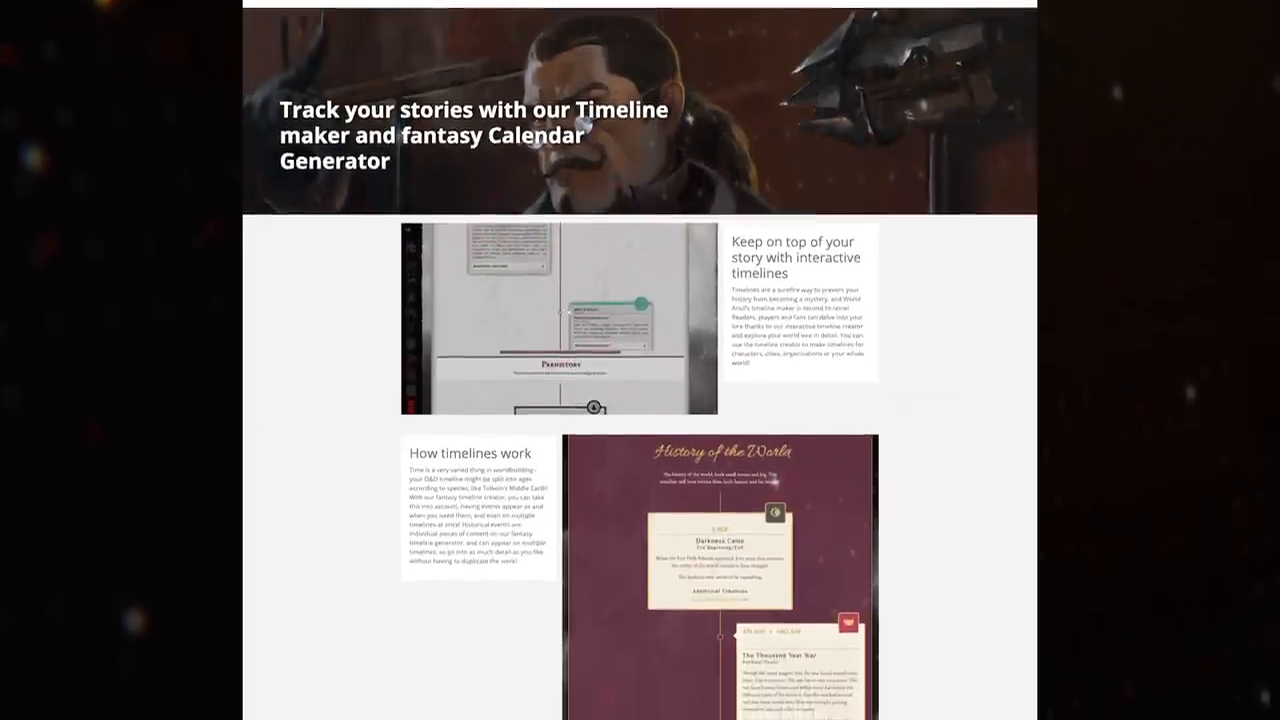
- Scroll the 'The Best of the Best' community showcase page
scroll("down", 3)
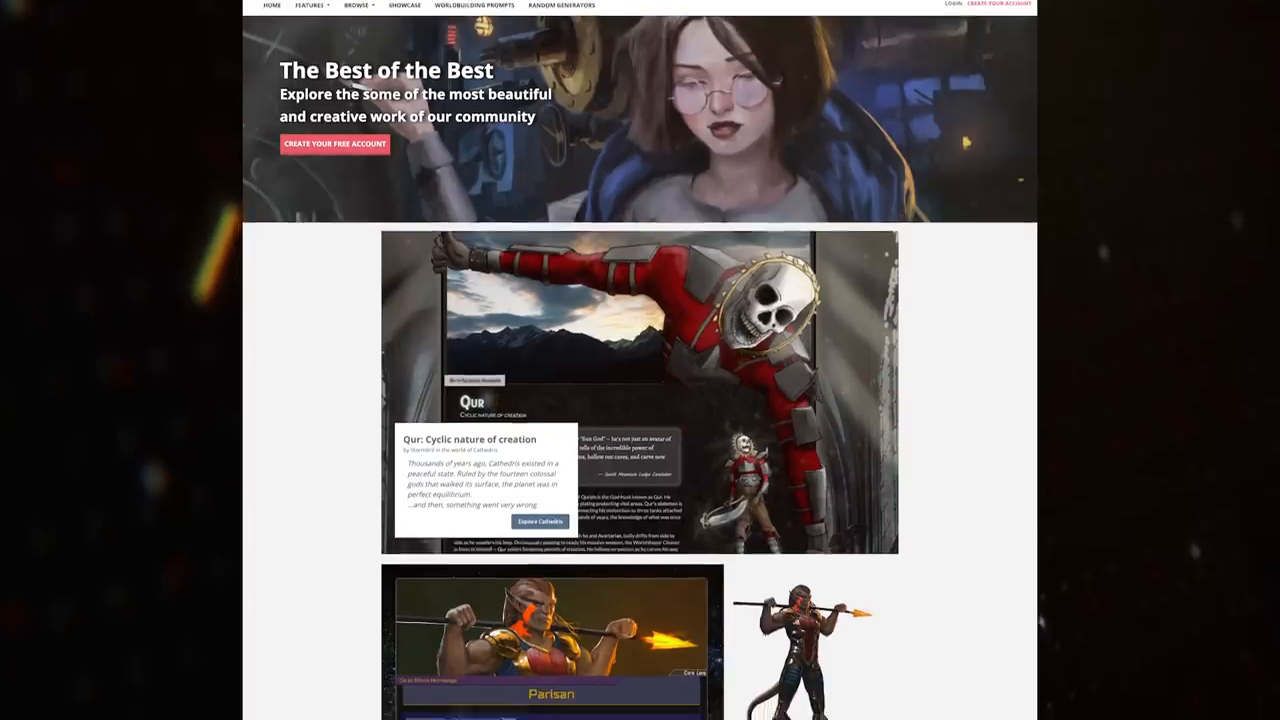
- Scroll down the showcase to the Space Opera worlds gallery (Vazgamet, Futuron, Coriolis, Starfinder, Star Wars)
scroll("down", 3)
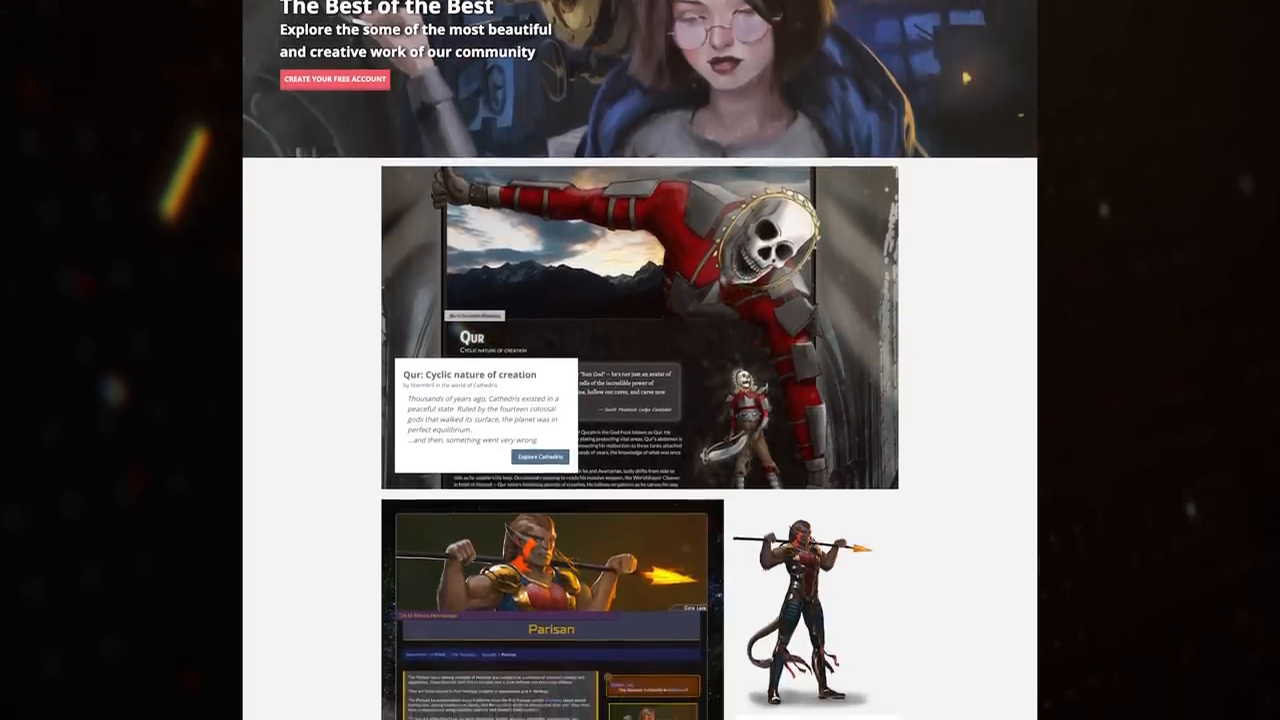
scroll("down", 3)
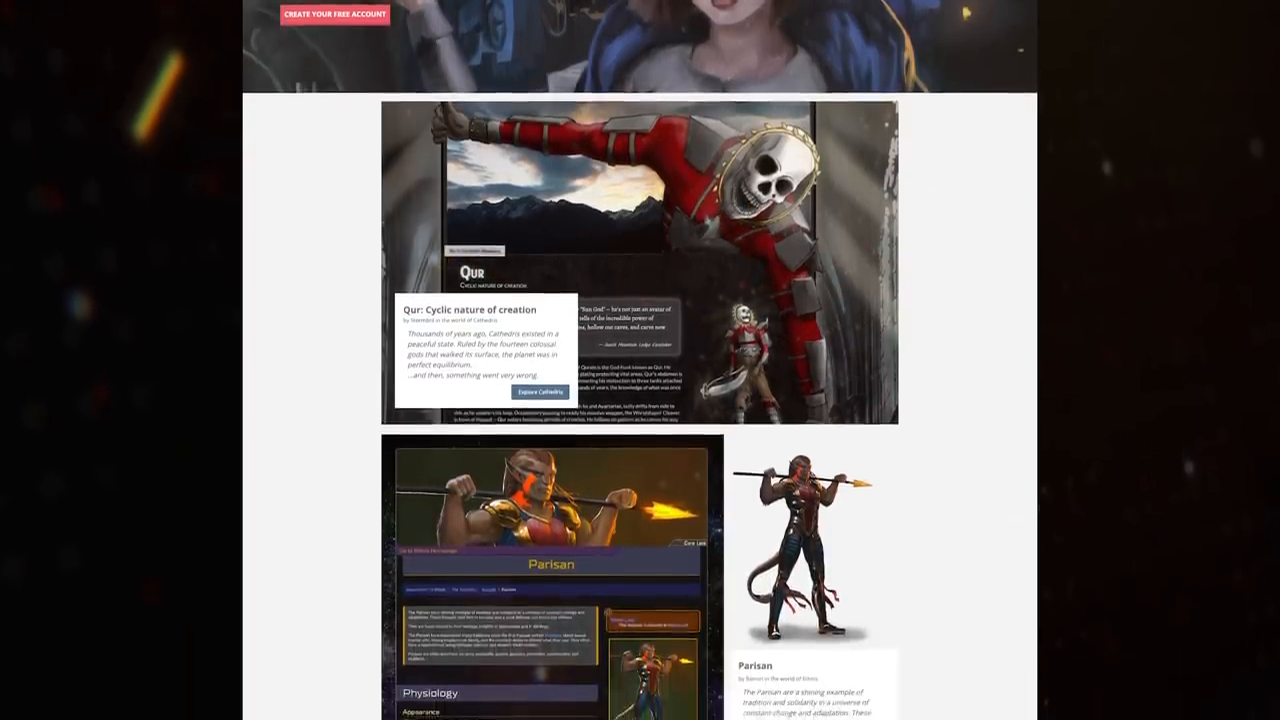
scroll("down", 3)
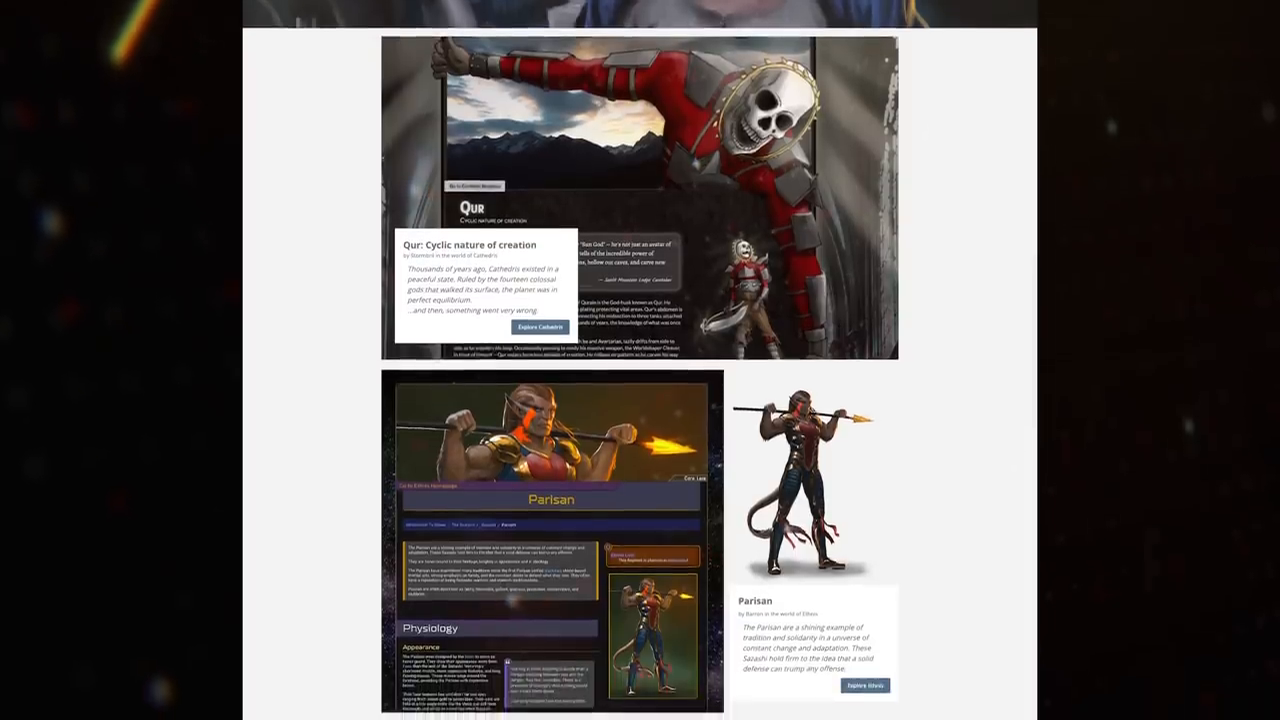
scroll("down", 3)
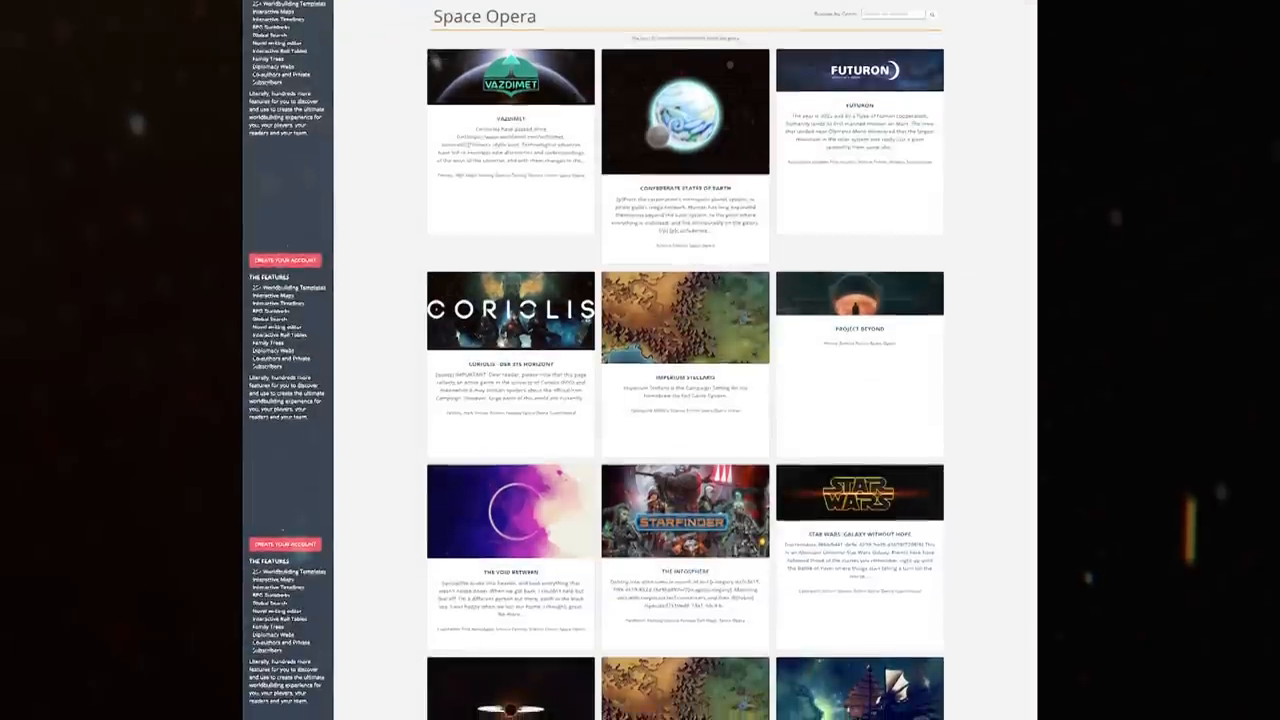
scroll("down", 3)
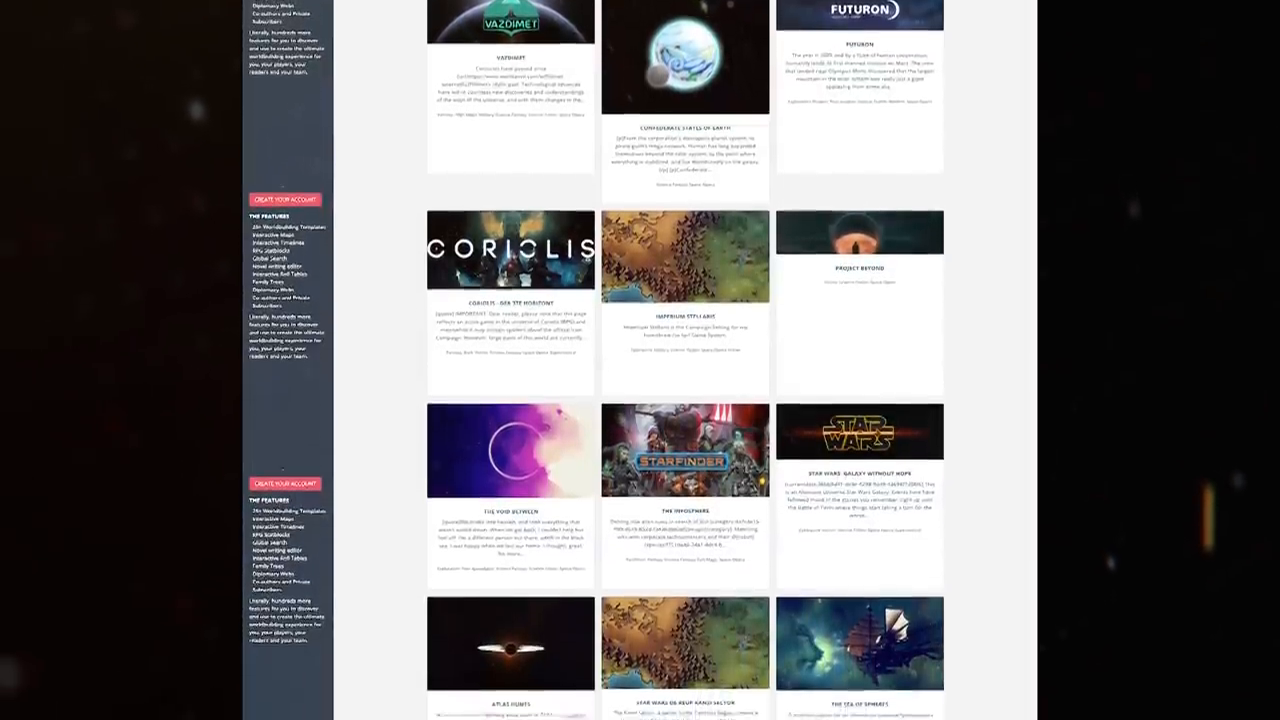
scroll("down", 3)
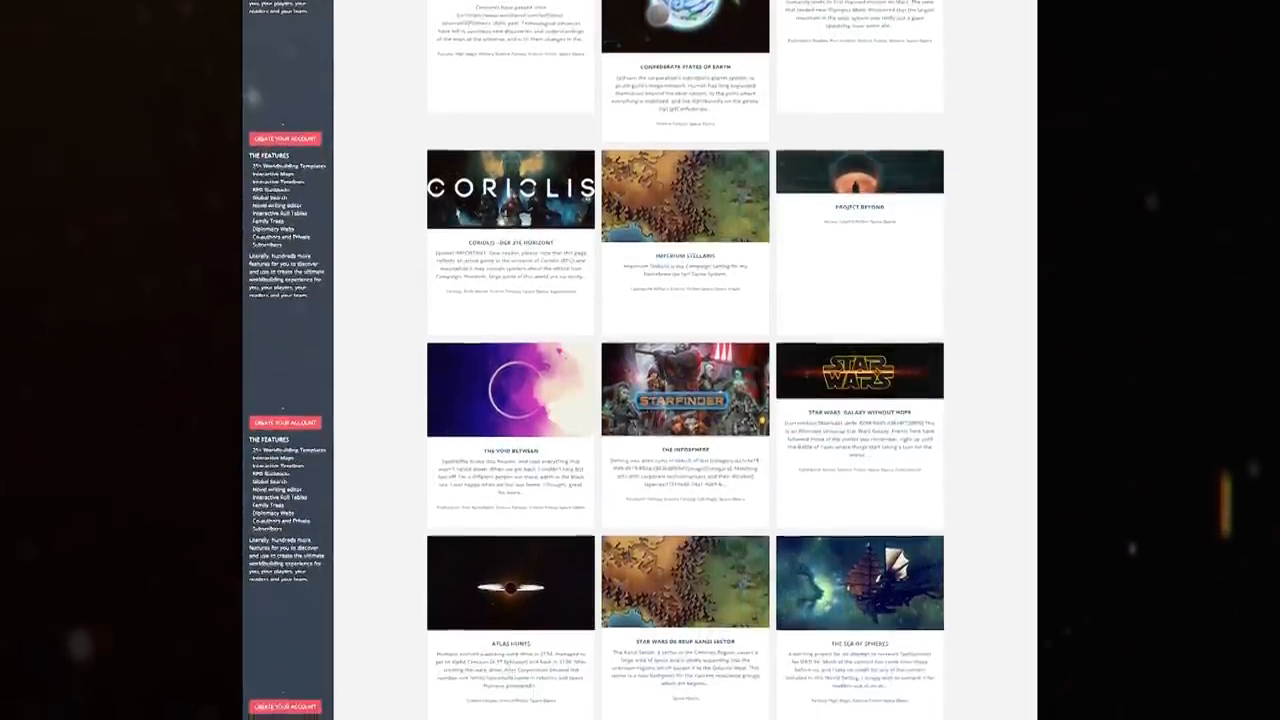
scroll("down", 3)
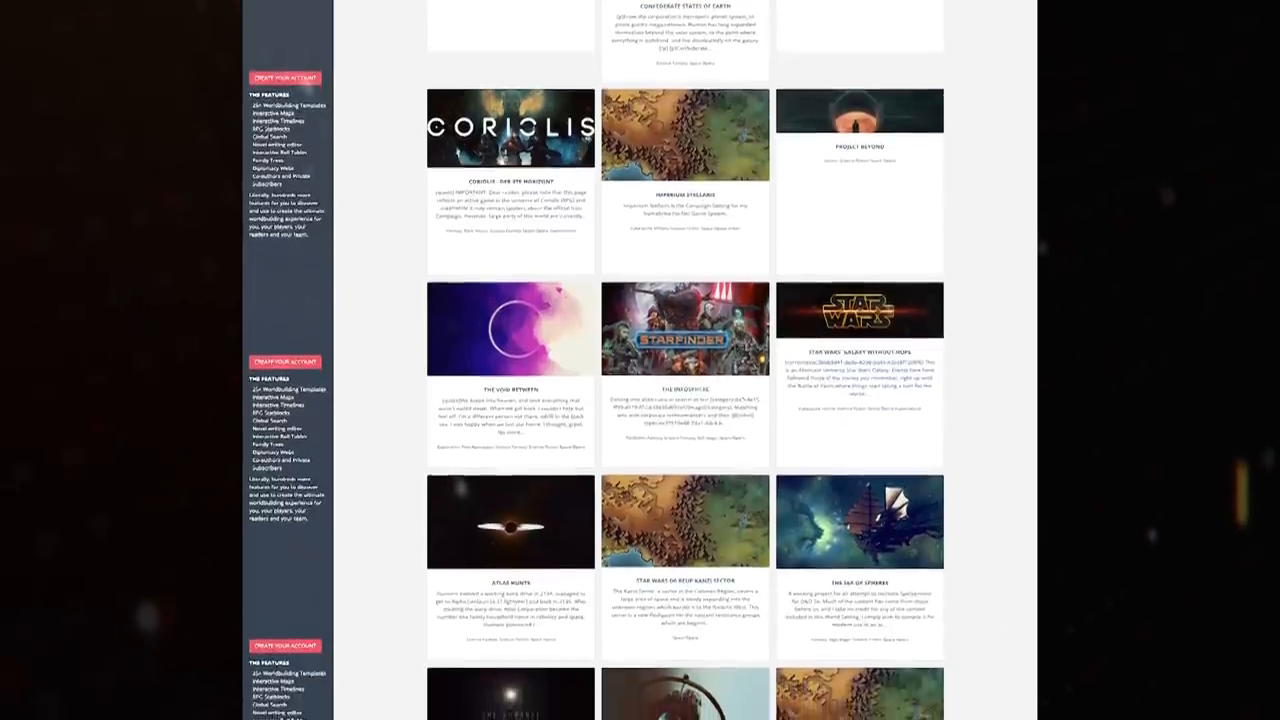
scroll("down", 3)
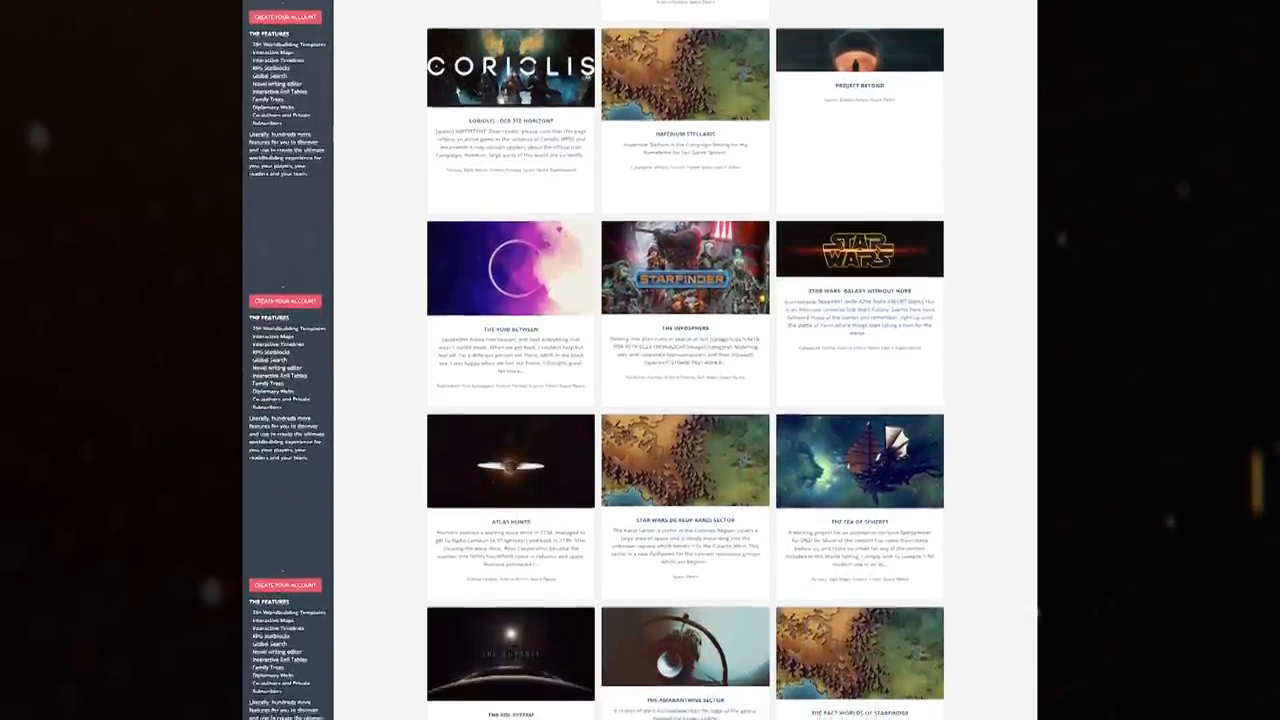
scroll("down", 3)
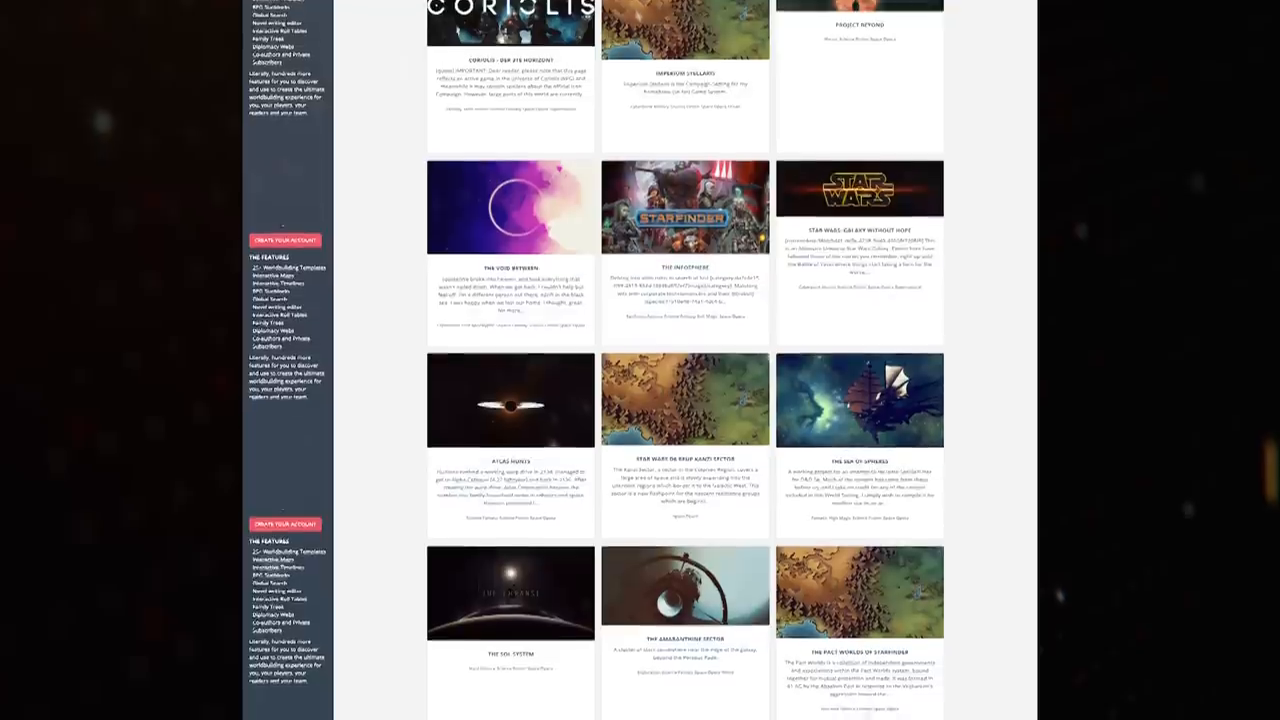
scroll("down", 3)
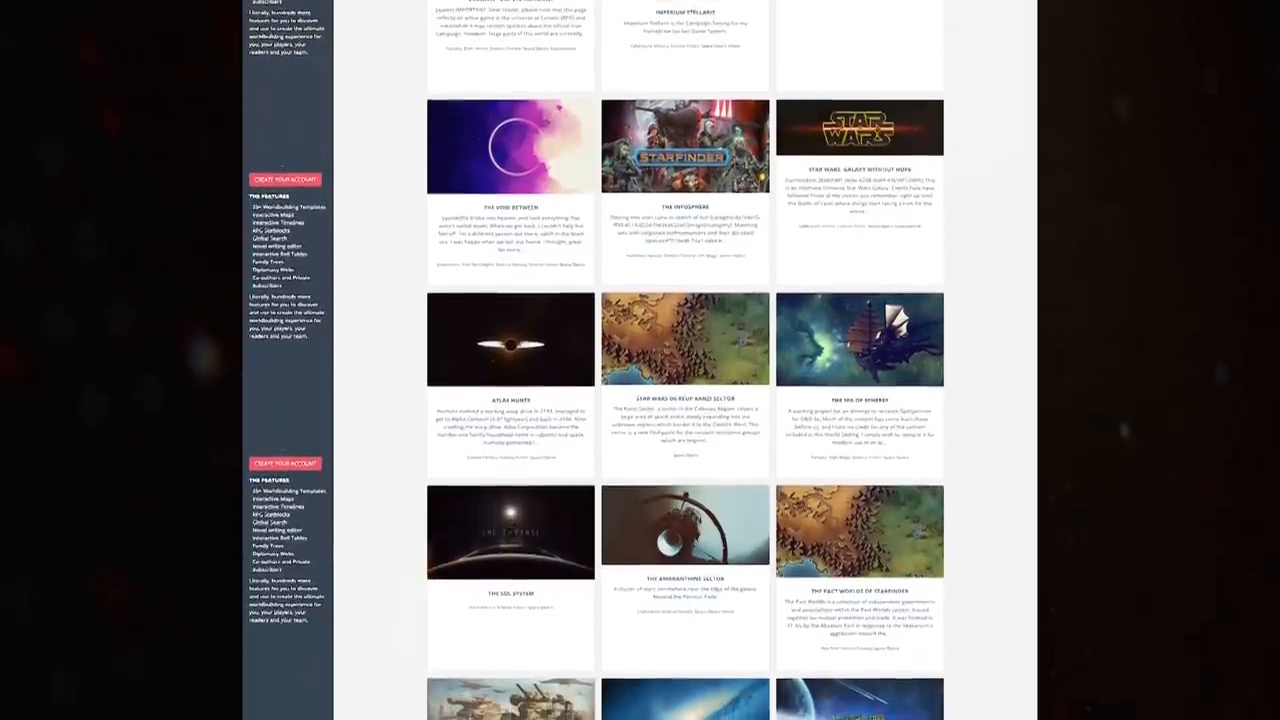
scroll("down", 3)
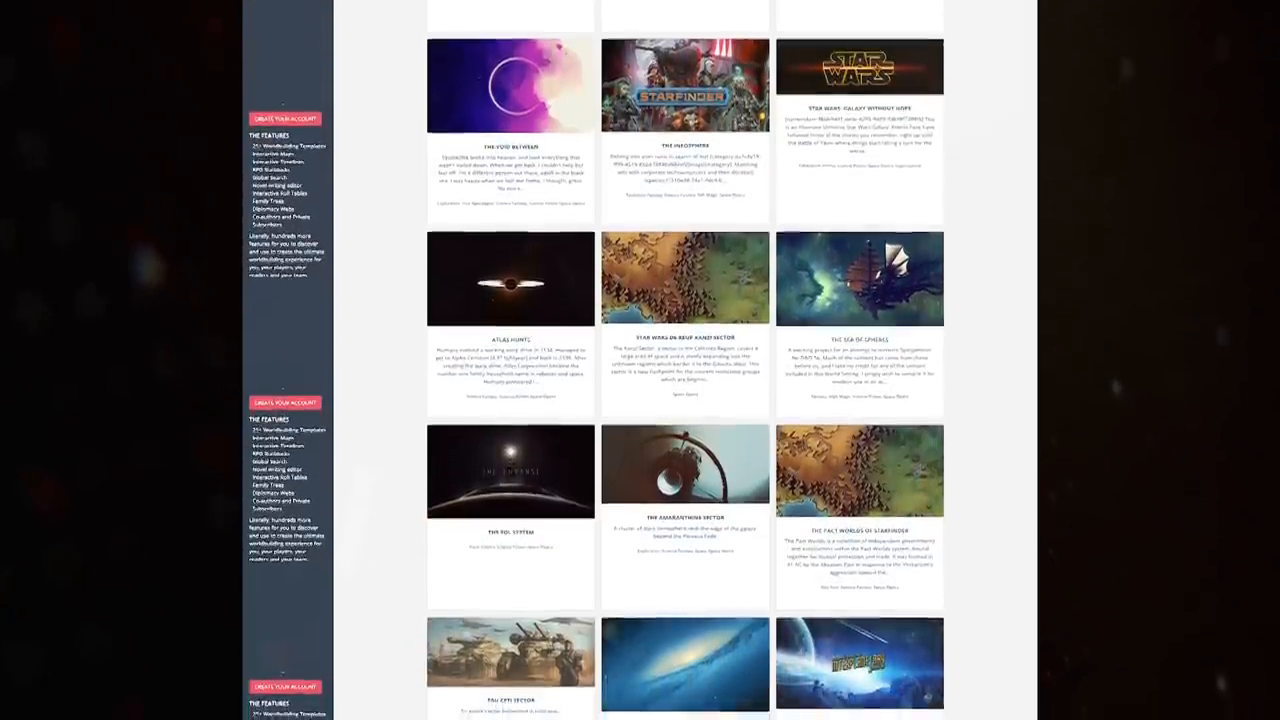